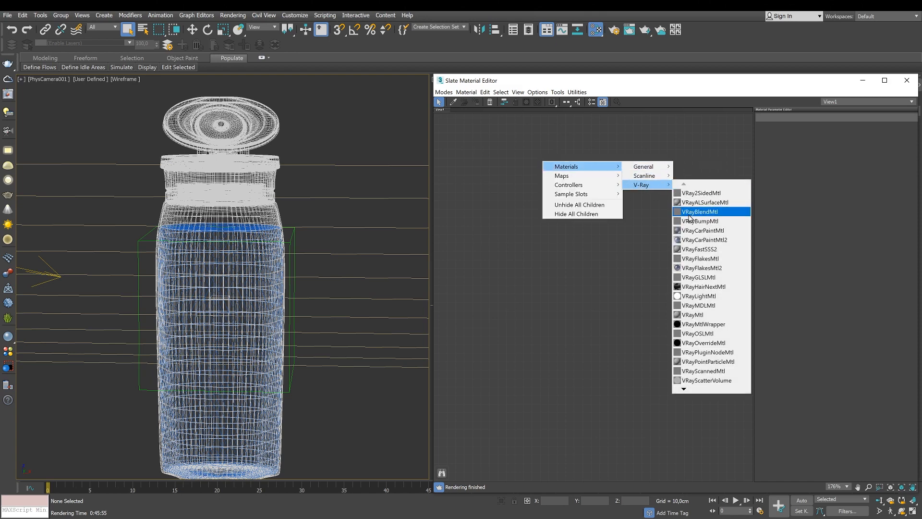
Create a VRayFastSSS2 material node and bring up its parameters for editing.
{"action": "left_click", "coordinate": [700, 249]}
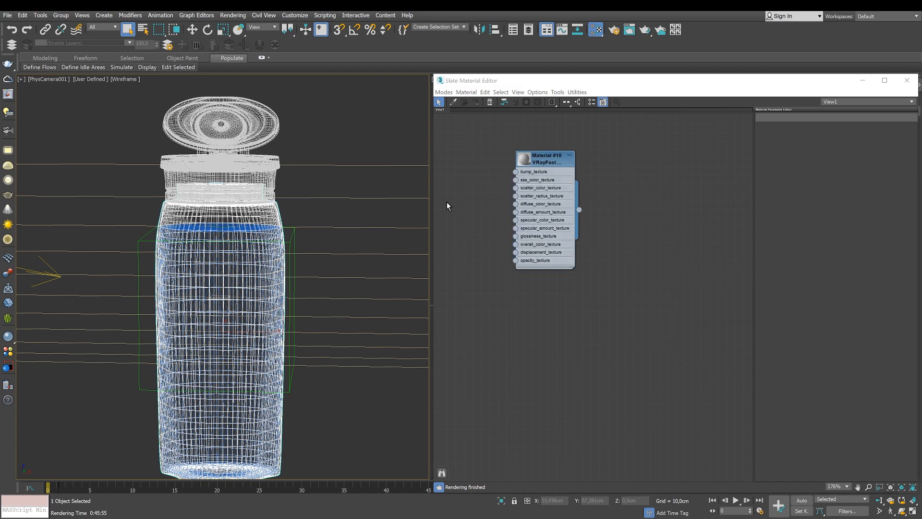
{"action": "left_click", "coordinate": [543, 158]}
{"action": "type", "text": "Bottle_Mtl"}
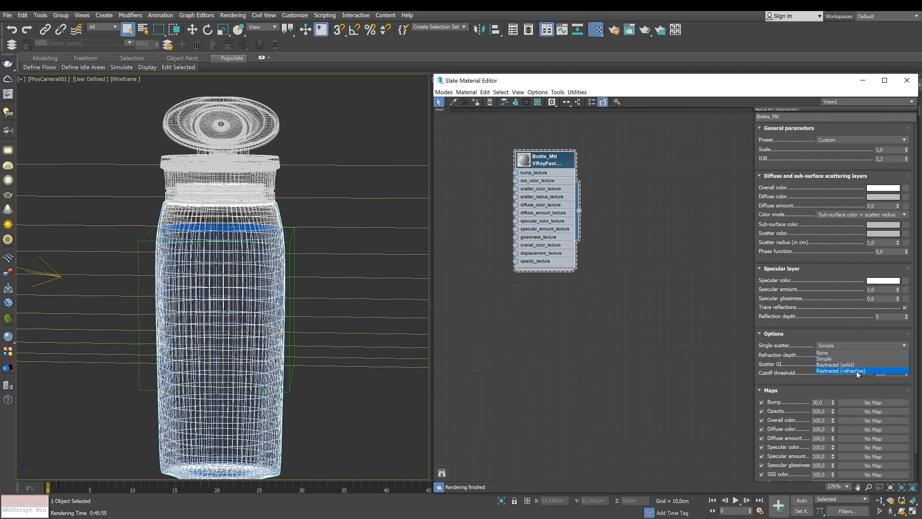
Set single scatter to Raytraced (refractive) and colour mode to scatter coefficient + fog colour.
{"action": "left_click", "coordinate": [860, 370]}
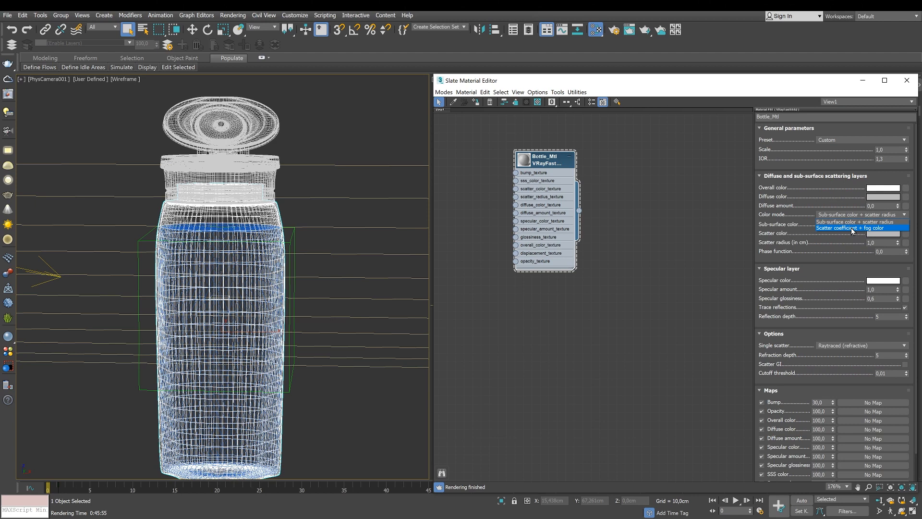
{"action": "left_click", "coordinate": [856, 228]}
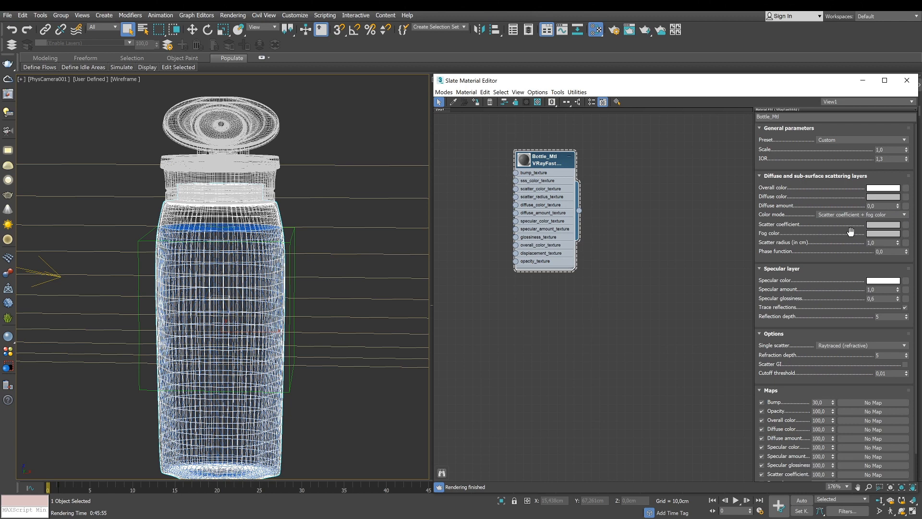
{"action": "mouse_move", "coordinate": [773, 247]}
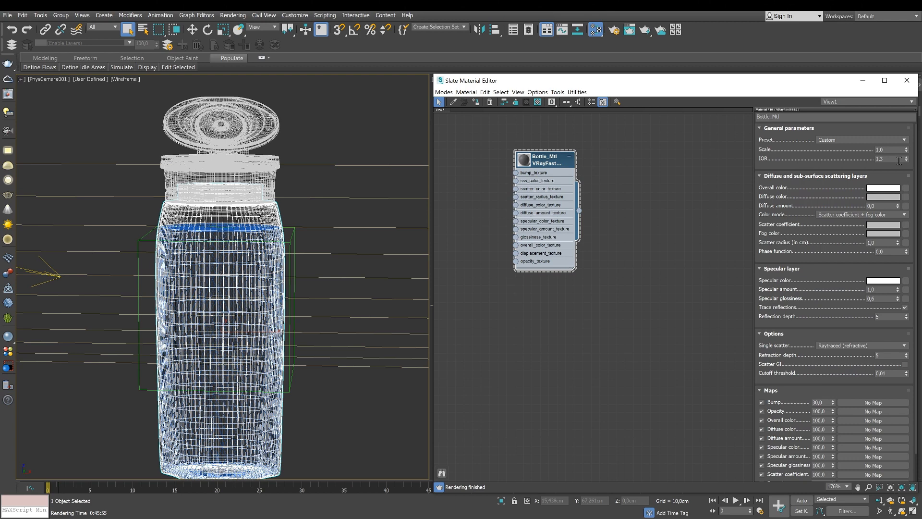
Replace Bottle_Mtl's IOR value with 1.575.
{"action": "triple_click", "coordinate": [885, 159]}
{"action": "type", "text": "1,575"}
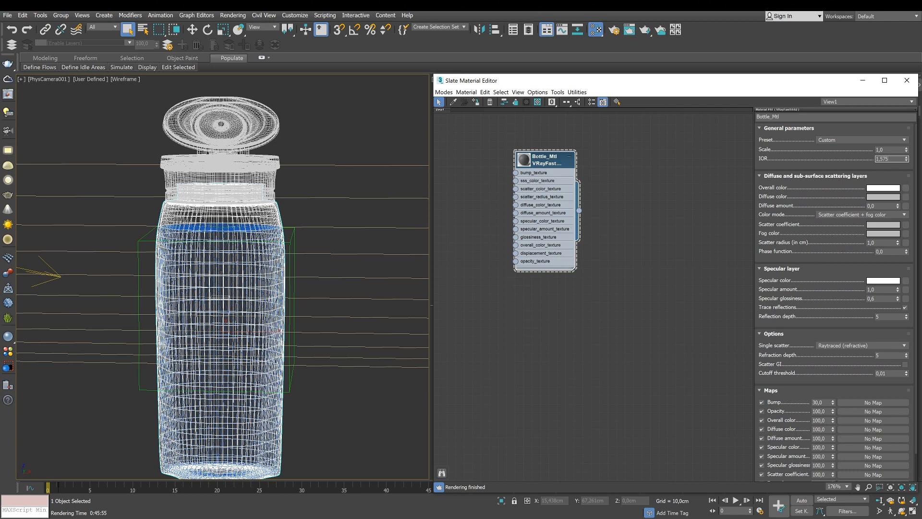
{"action": "triple_click", "coordinate": [888, 158]}
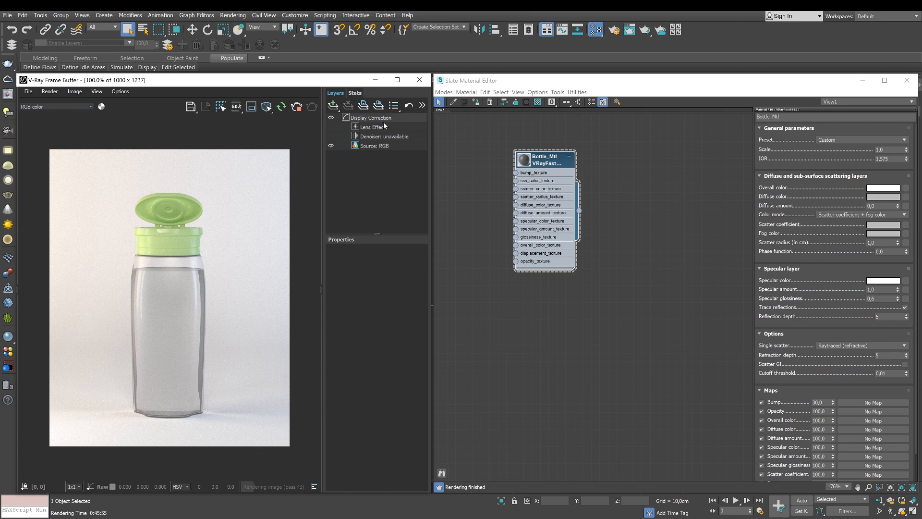
Edit the scatter coefficient swatch toward a pale green tint.
{"action": "left_click", "coordinate": [884, 224]}
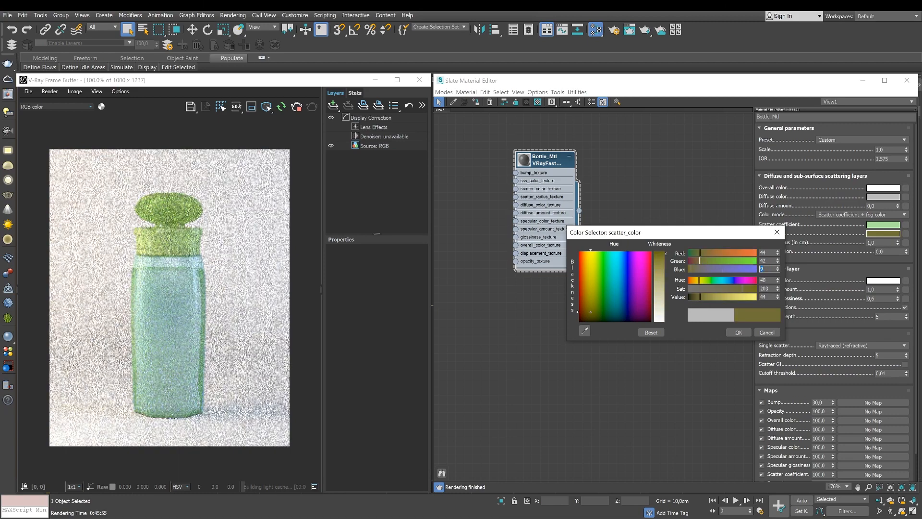
Confirm the dark olive fog colour in the Color Selector.
{"action": "left_click", "coordinate": [738, 332]}
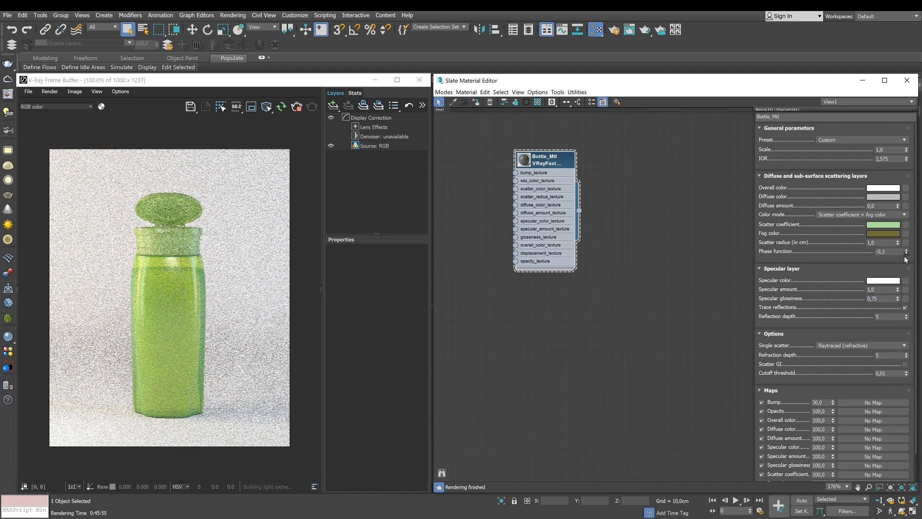
Lower Bottle_Mtl's phase function to -0.5.
{"action": "left_click", "coordinate": [907, 253]}
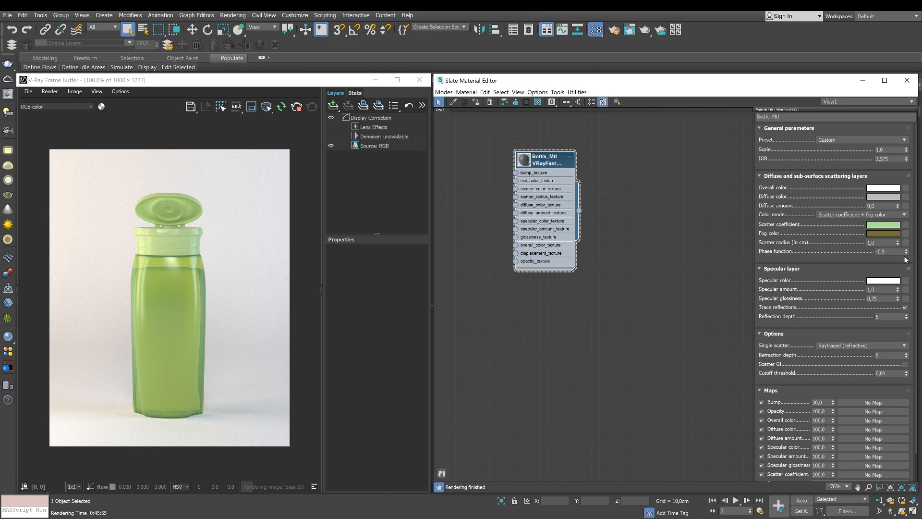
{"action": "mouse_move", "coordinate": [592, 302]}
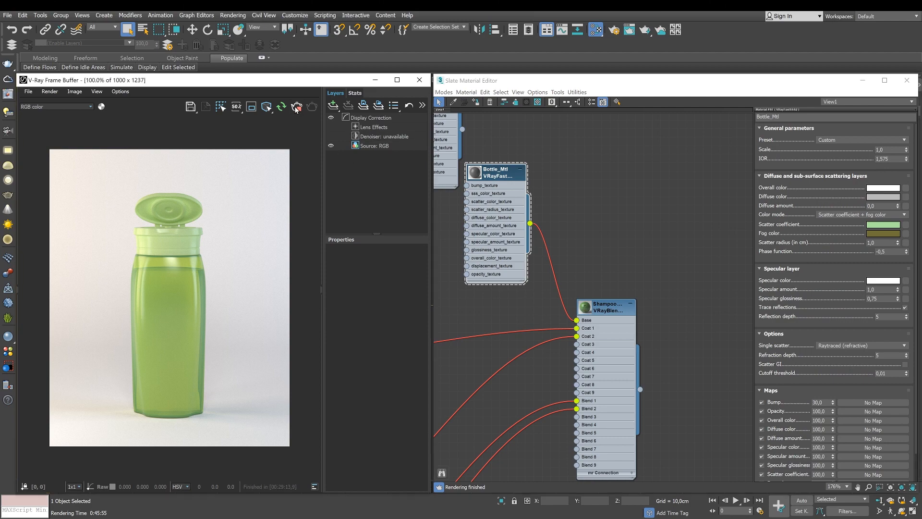
Enable scatter GI on Bottle_Mtl and re-render the labelled bottle.
{"action": "left_click", "coordinate": [419, 80]}
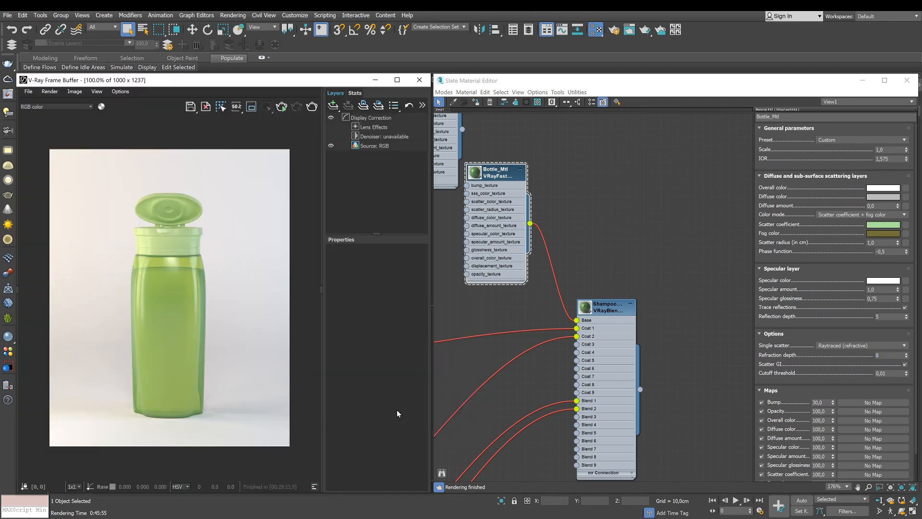
{"action": "left_click", "coordinate": [311, 107]}
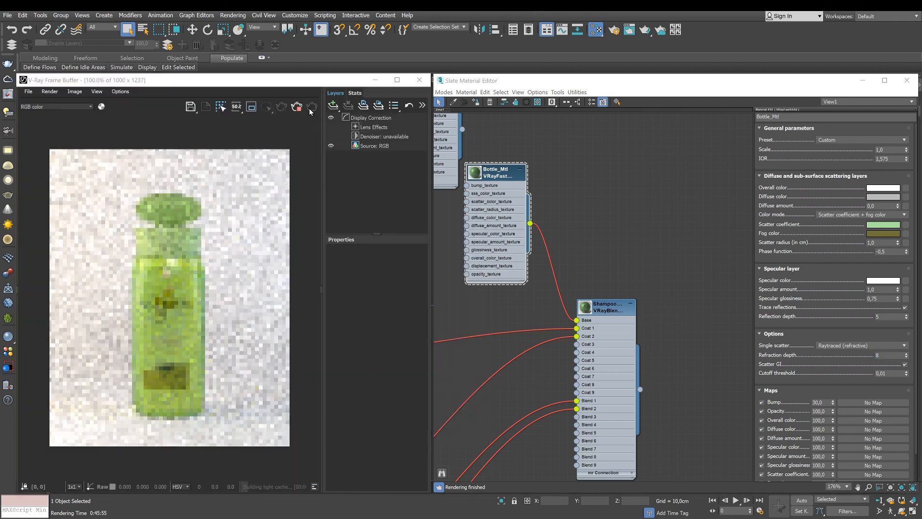